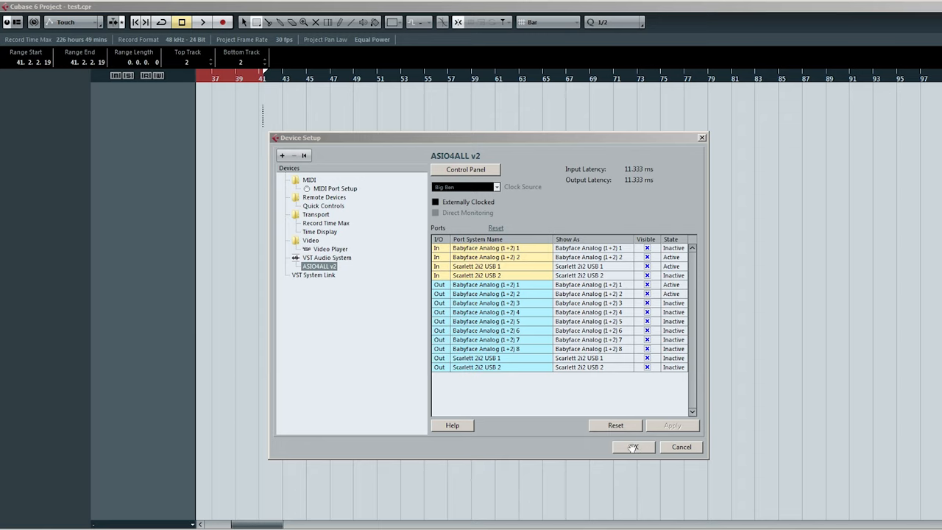
- Apply the ASIO4ALL v2 Babyface and Scarlett port settings and close Device Setup
{"action": "left_click", "coordinate": [633, 447]}
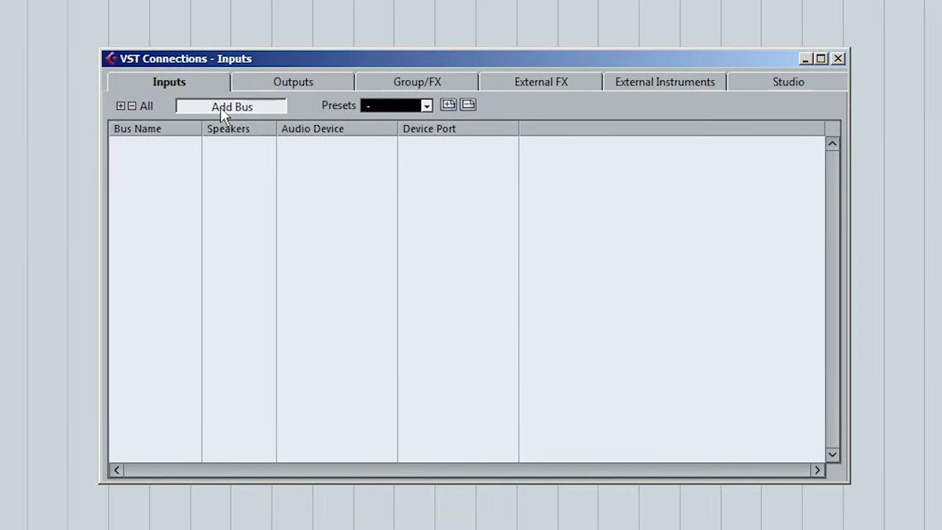
- Add four mono input buses routed to Babyface Analog 1-2 and Scarlett 2i2 USB 1-2
{"action": "left_click", "coordinate": [231, 107]}
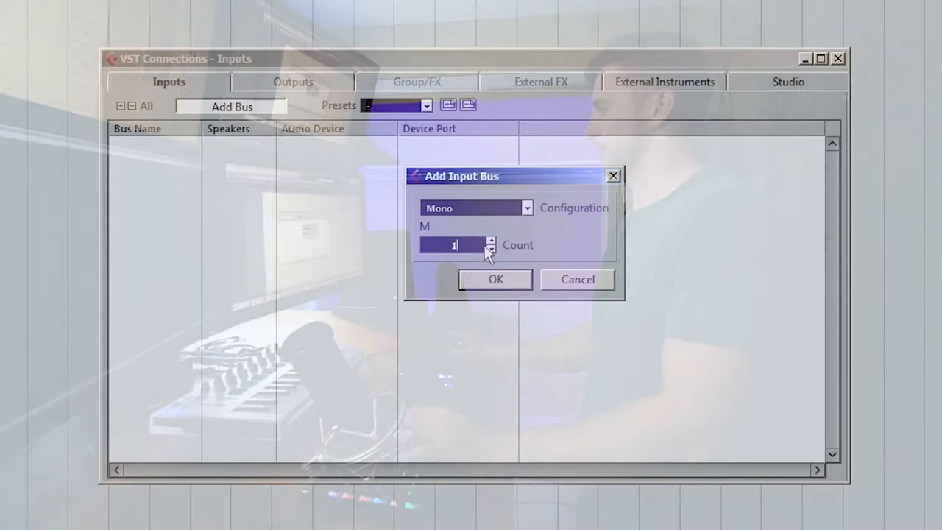
{"action": "left_click", "coordinate": [495, 279]}
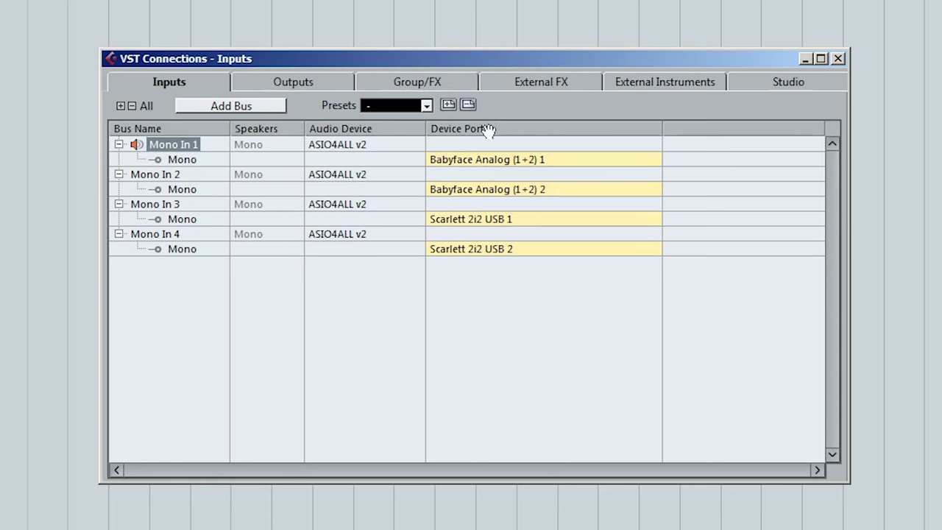
{"action": "mouse_move", "coordinate": [154, 211]}
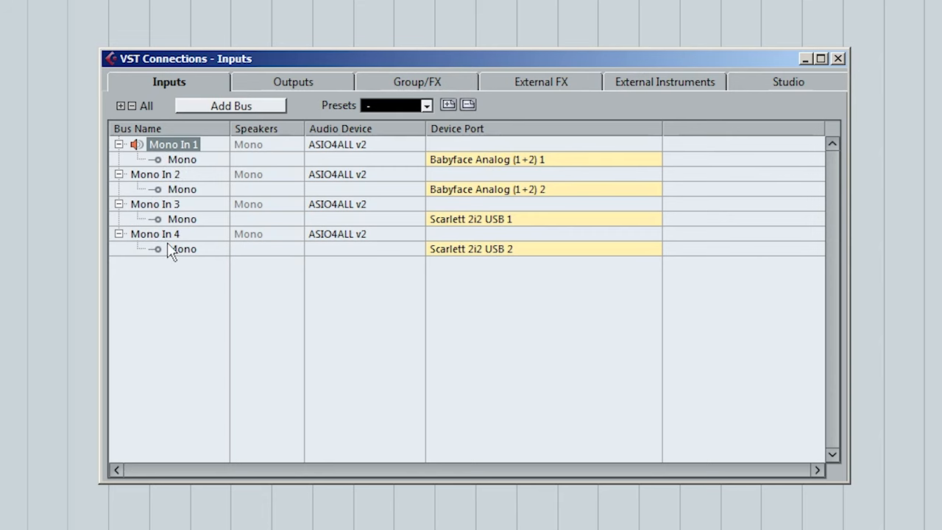
{"action": "left_click", "coordinate": [487, 159]}
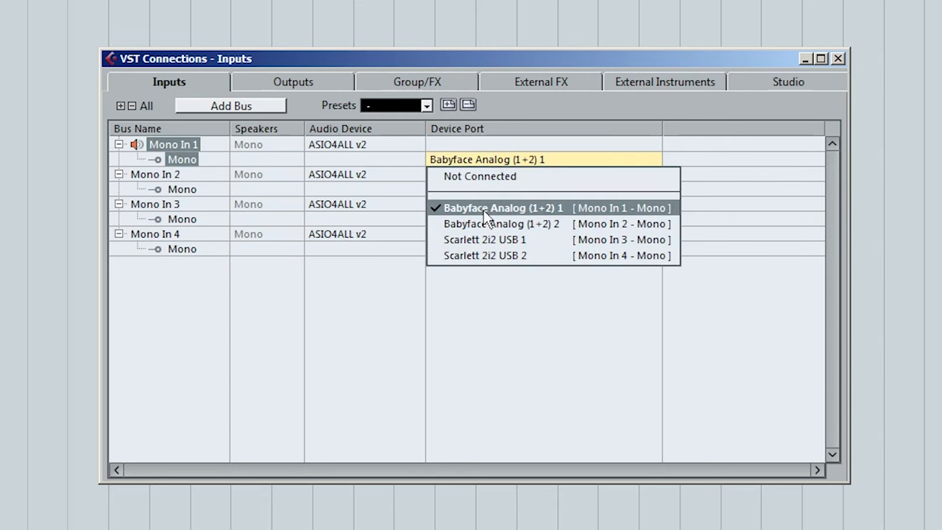
{"action": "left_click", "coordinate": [503, 207]}
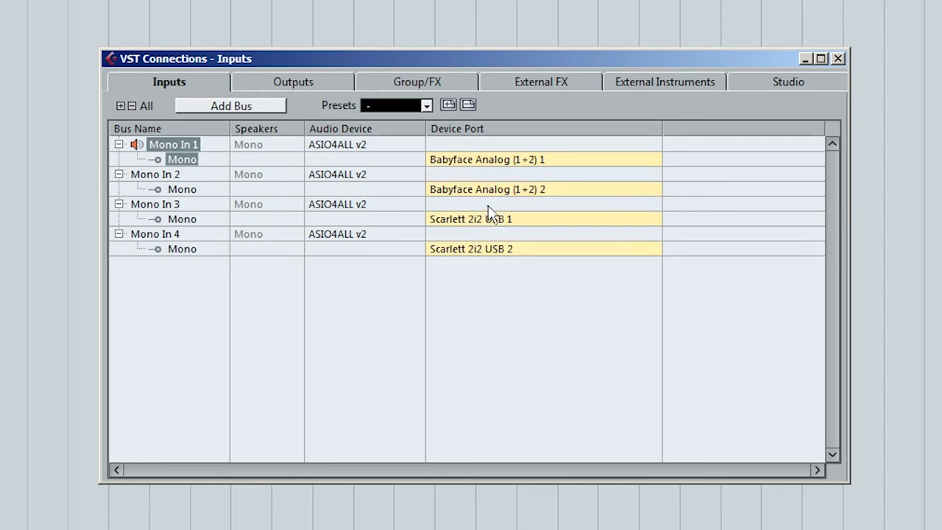
{"action": "left_click", "coordinate": [182, 189]}
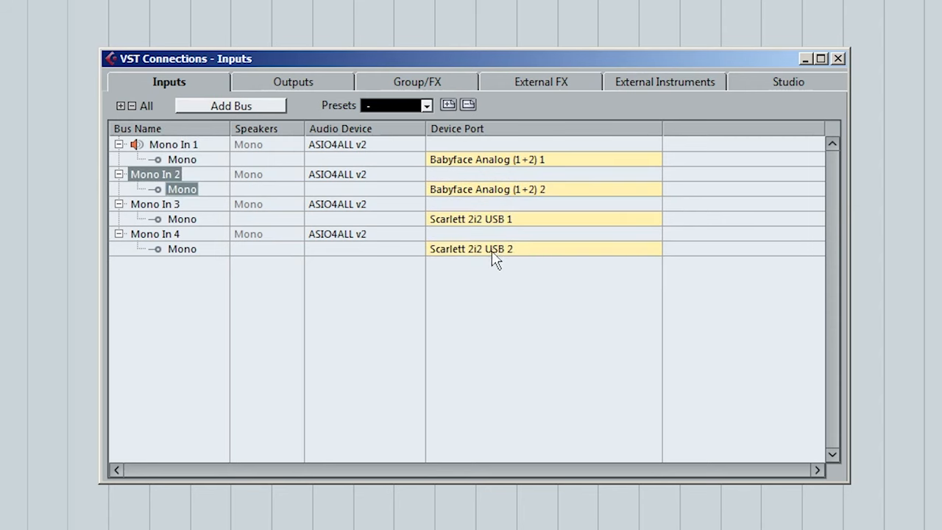
{"action": "mouse_move", "coordinate": [486, 225]}
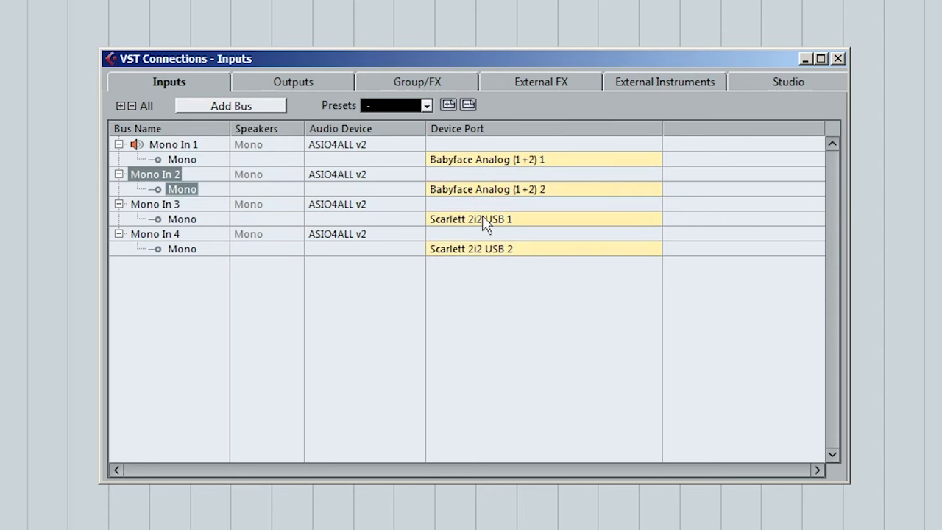